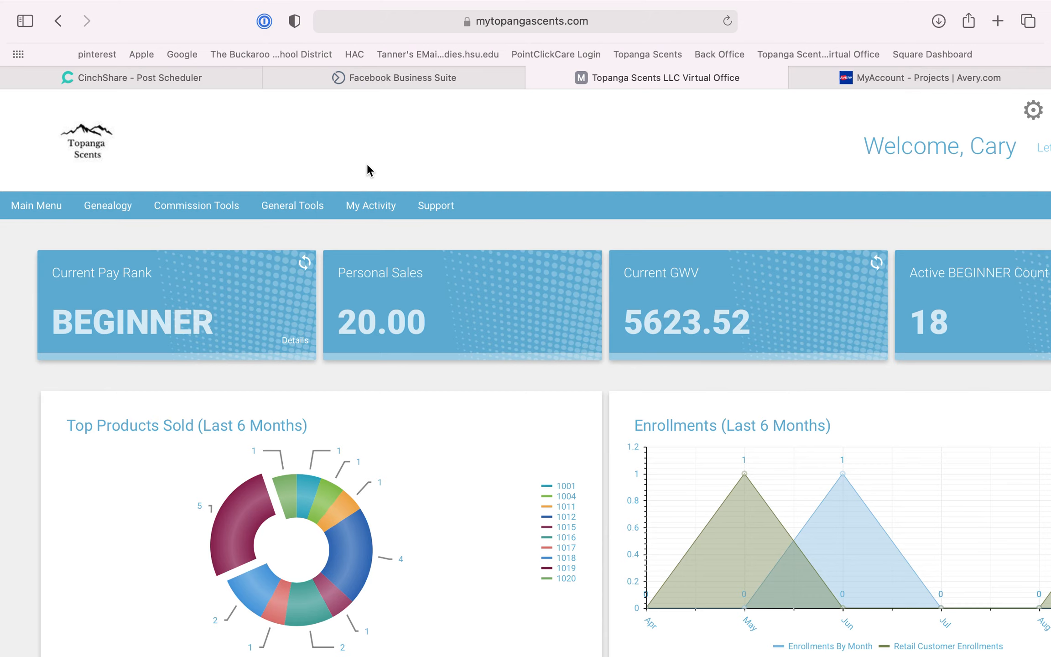
# Step: Navigate from the dashboard via My Activity to the Order History report for September 2021
pyautogui.click(371, 205)
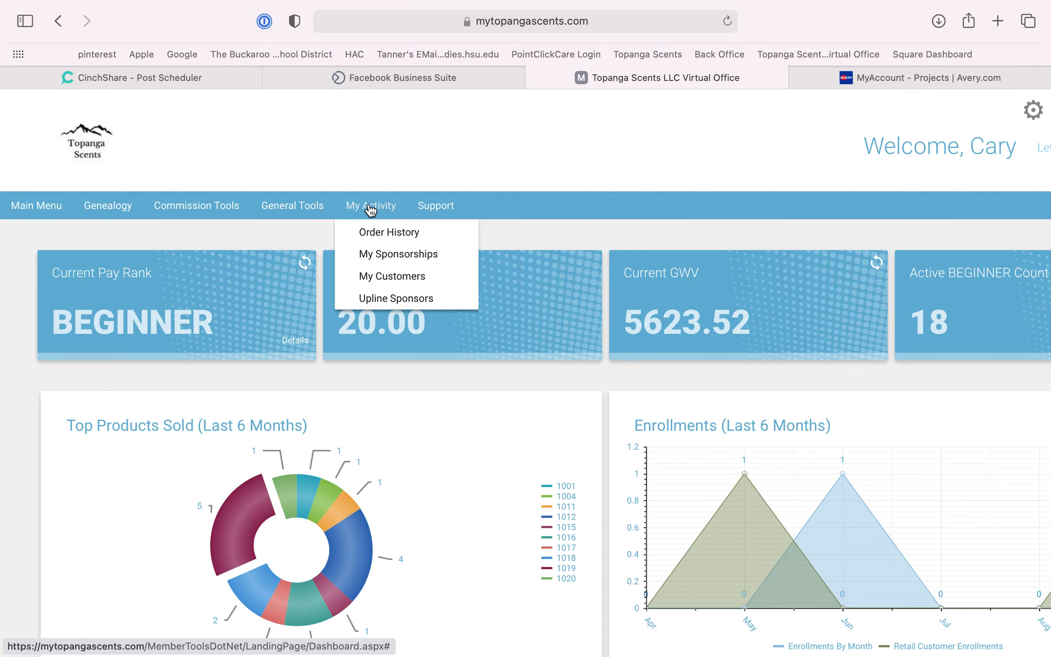
pyautogui.moveTo(388, 232)
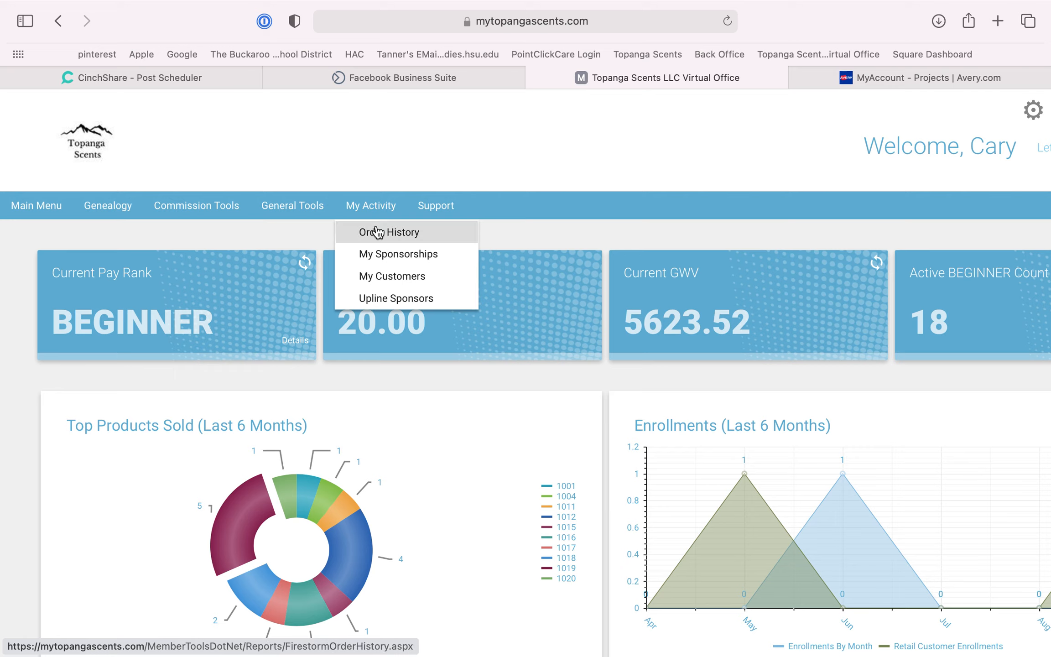
pyautogui.click(389, 231)
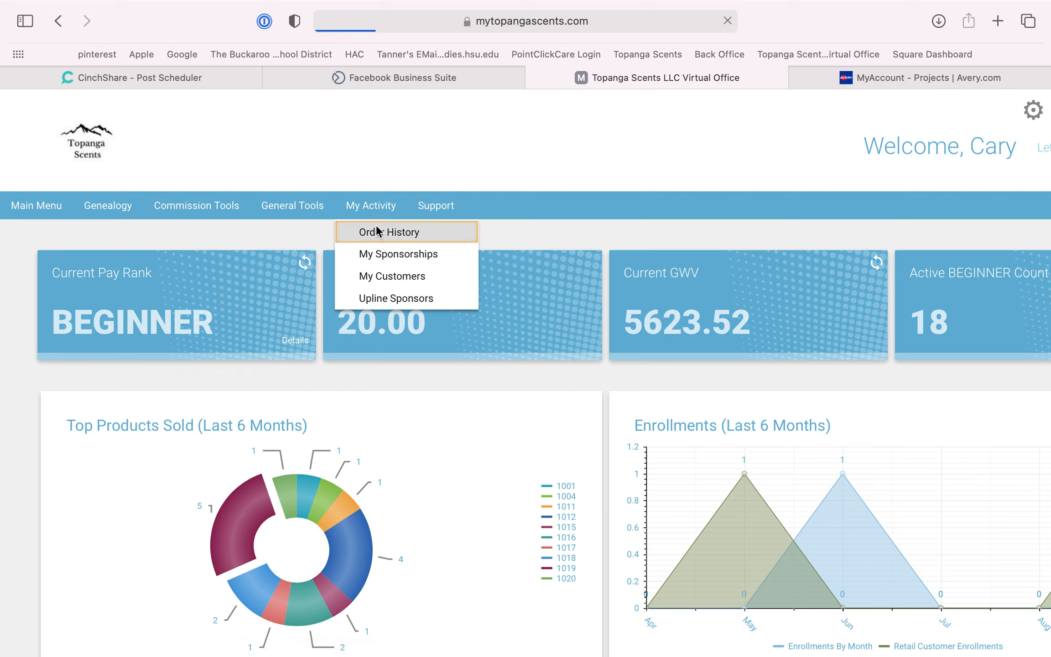
pyautogui.click(390, 231)
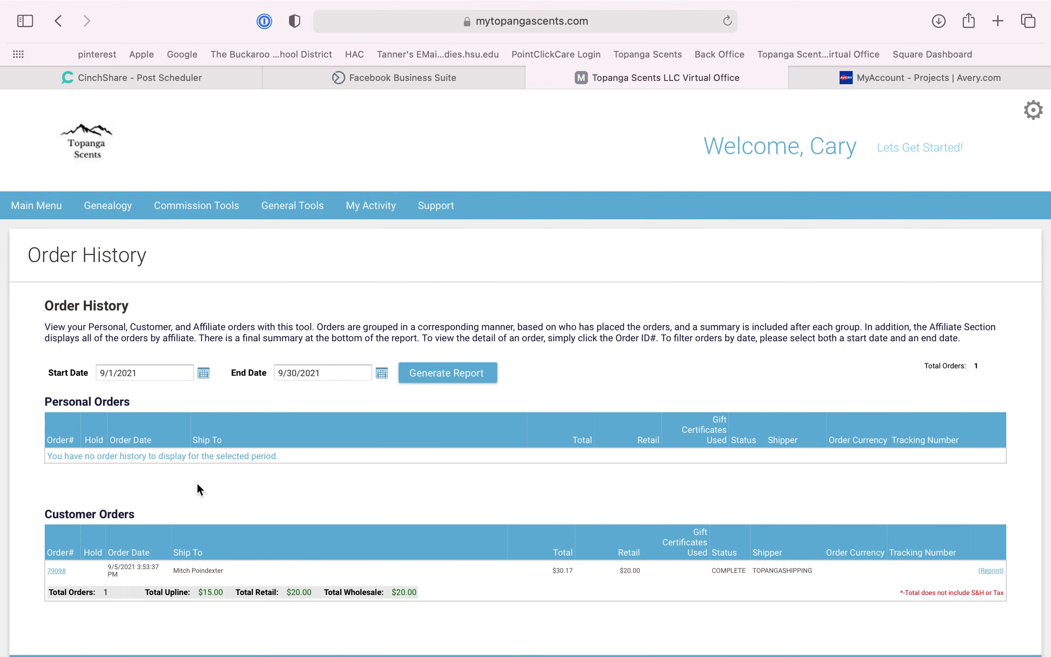
pyautogui.moveTo(286, 509)
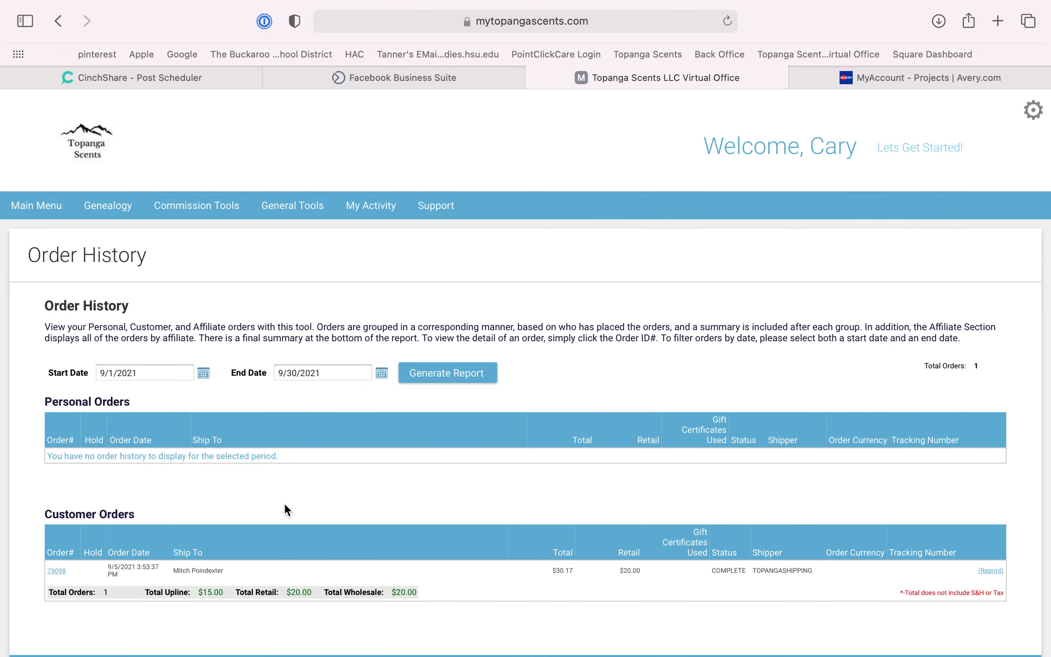
# Step: Set the start date to 6/1/2021 and generate the report, listing 14 orders through 9/30/2021
pyautogui.click(203, 372)
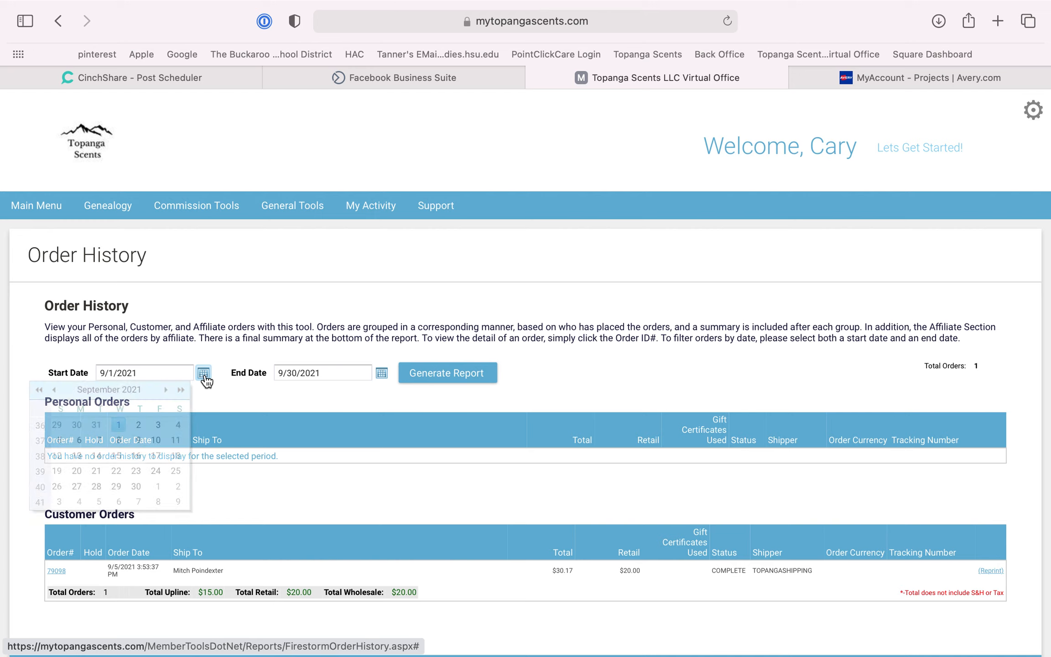
pyautogui.click(55, 390)
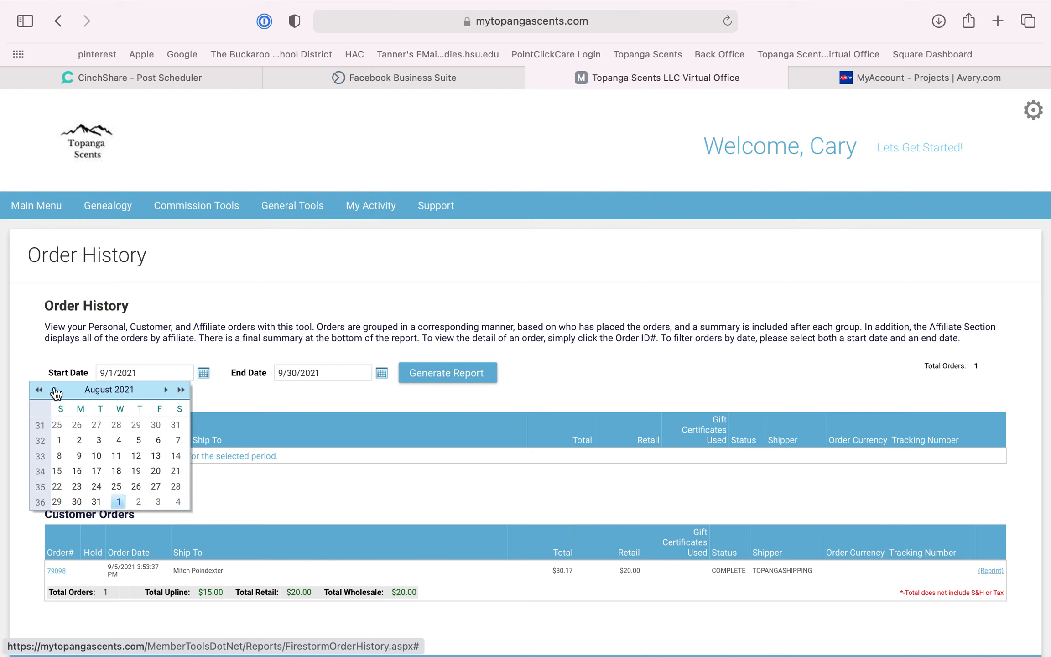
pyautogui.click(39, 390)
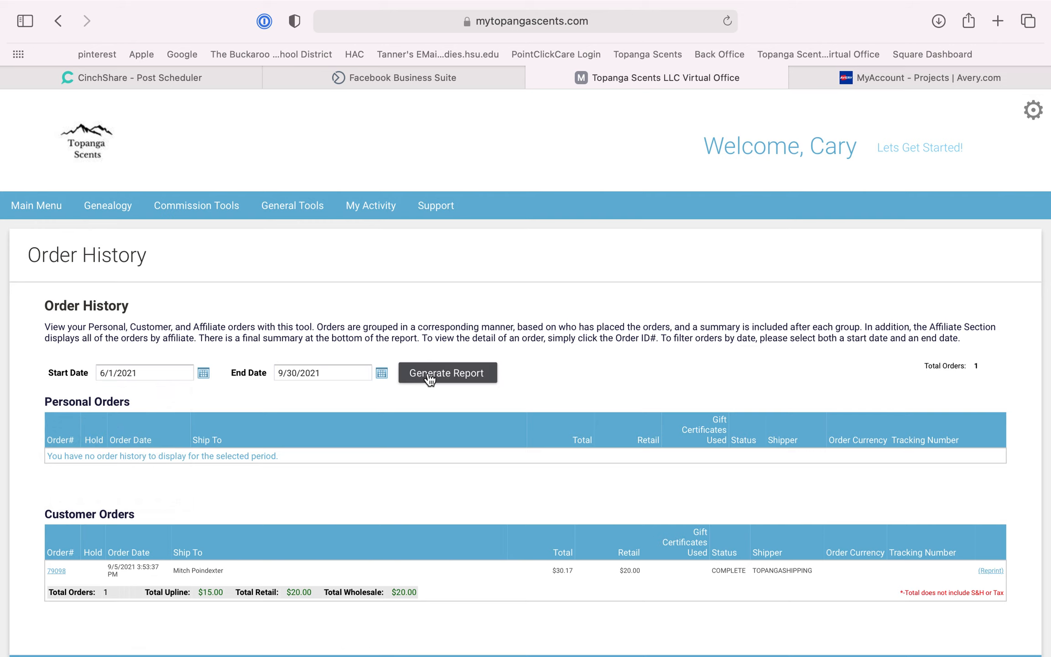
pyautogui.click(446, 372)
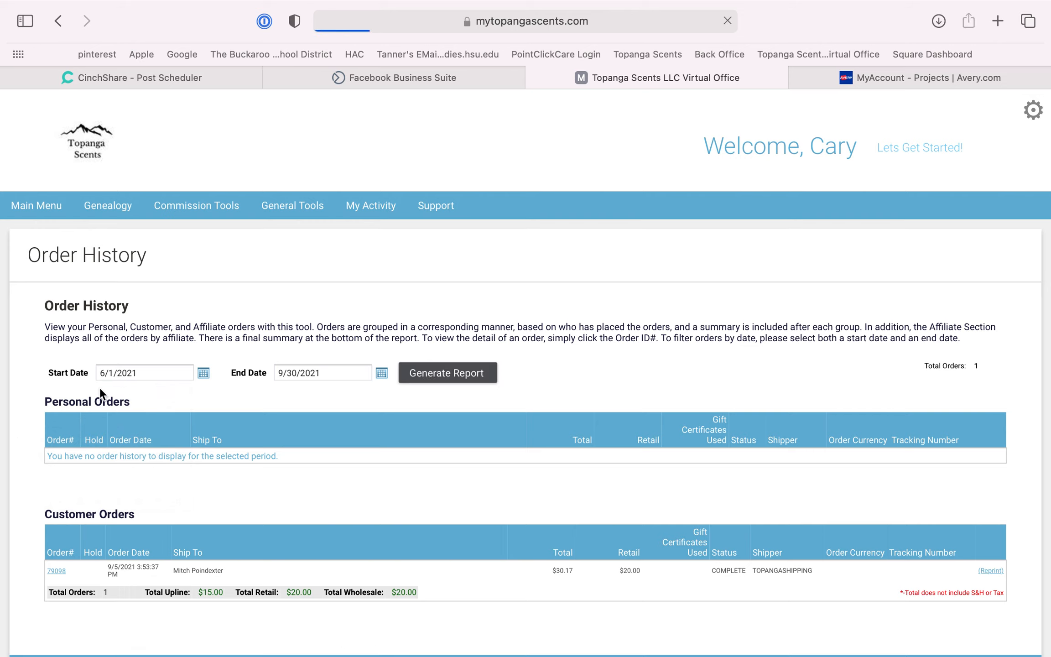
pyautogui.click(448, 372)
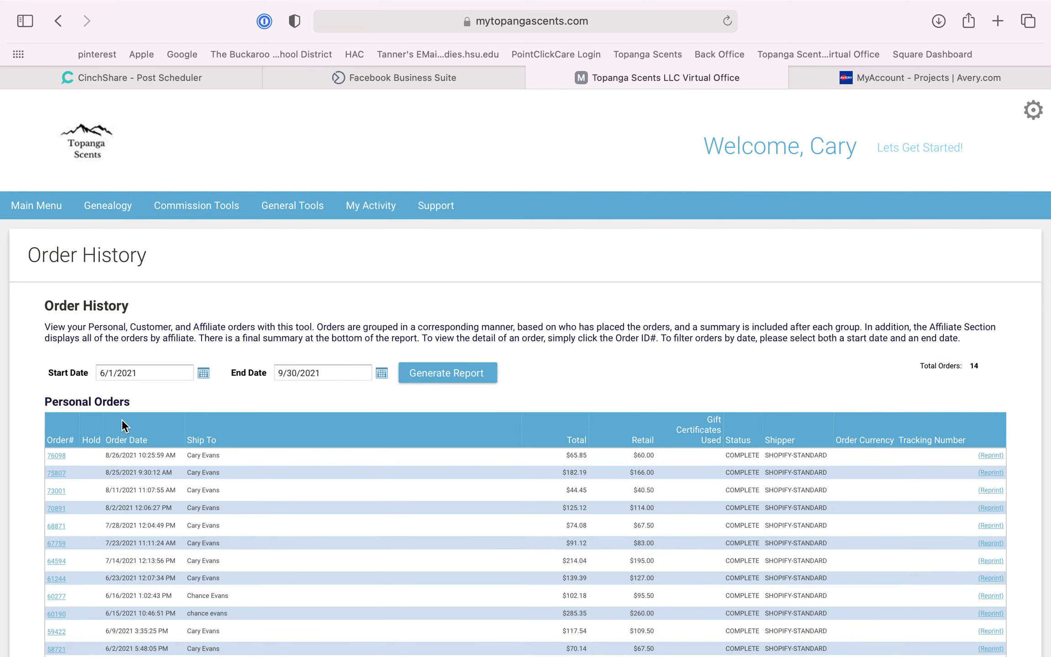
# Step: Expand personal orders 76098, 73001 and 75807 to reveal their product line items
pyautogui.scroll(-3)
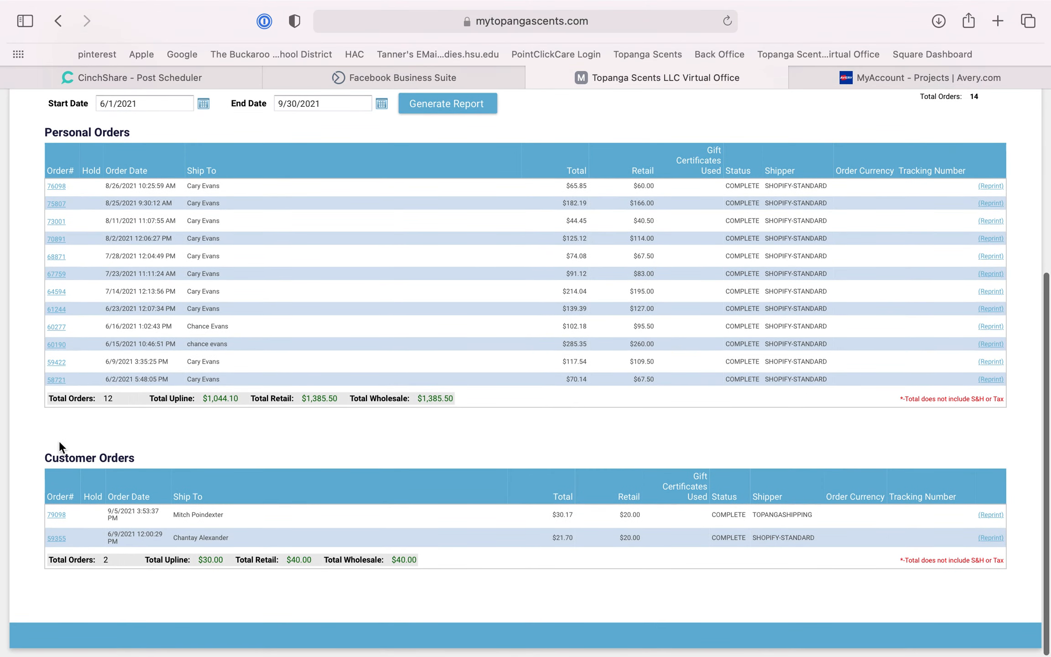
pyautogui.moveTo(57, 186)
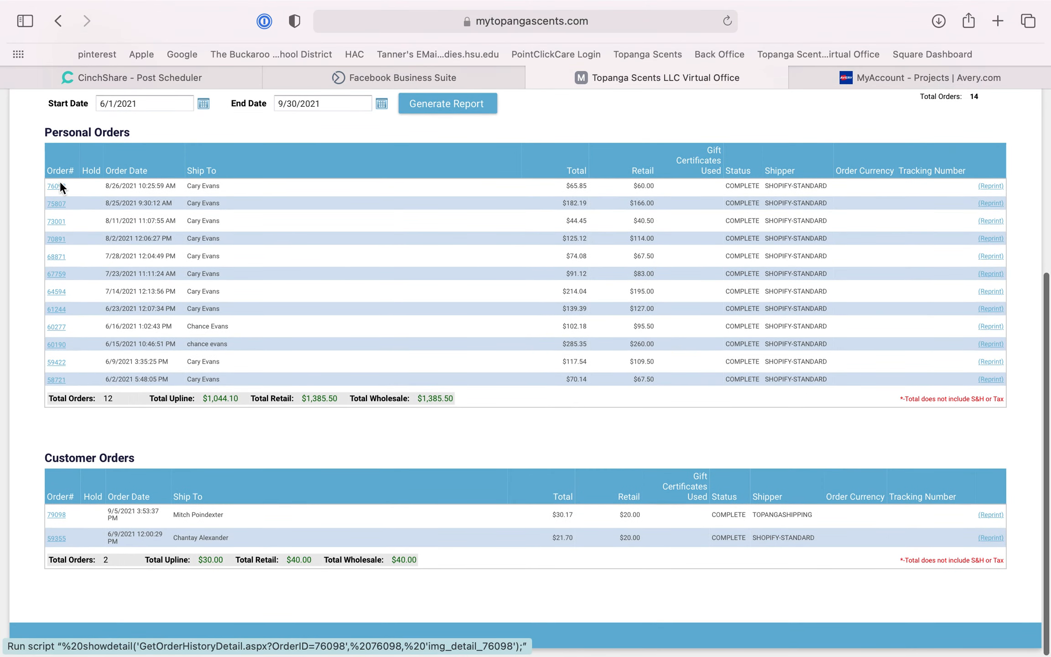
pyautogui.moveTo(60, 192)
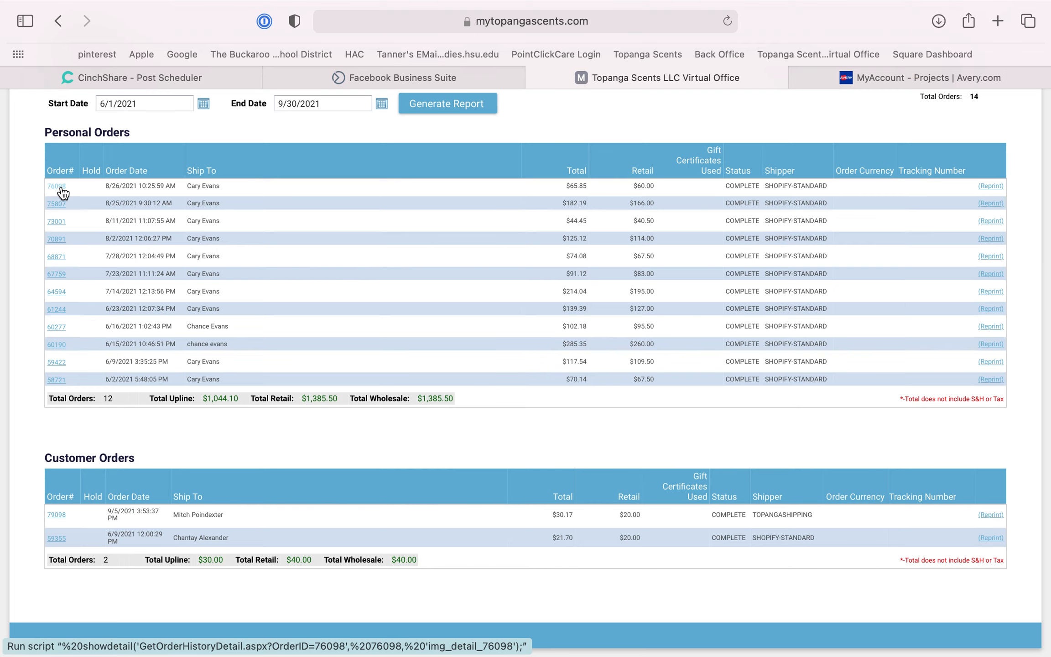
pyautogui.click(56, 186)
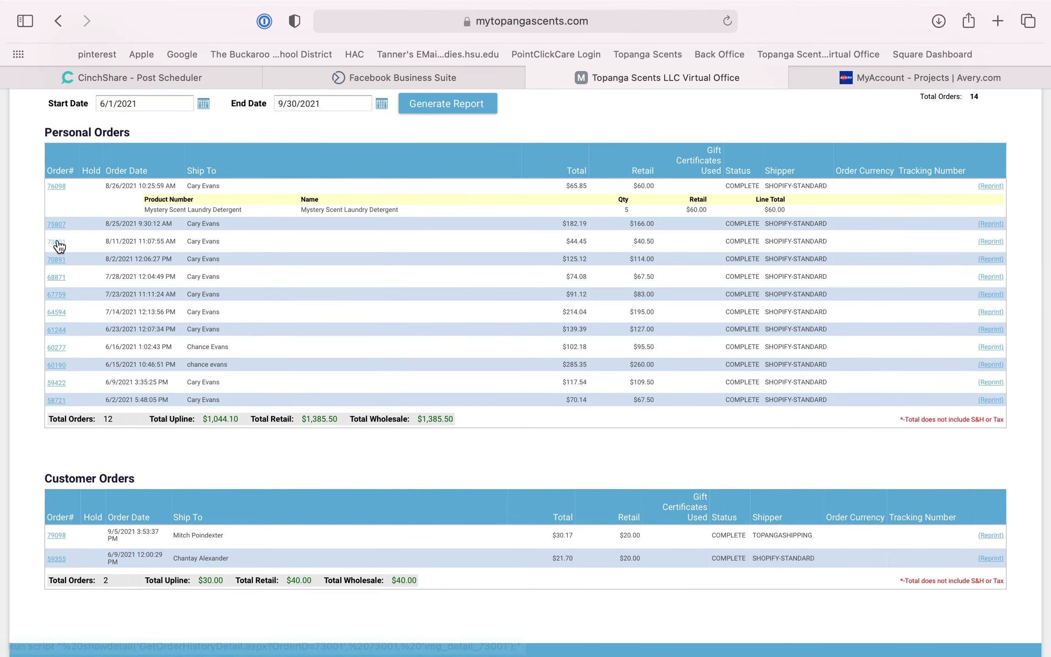
pyautogui.click(57, 241)
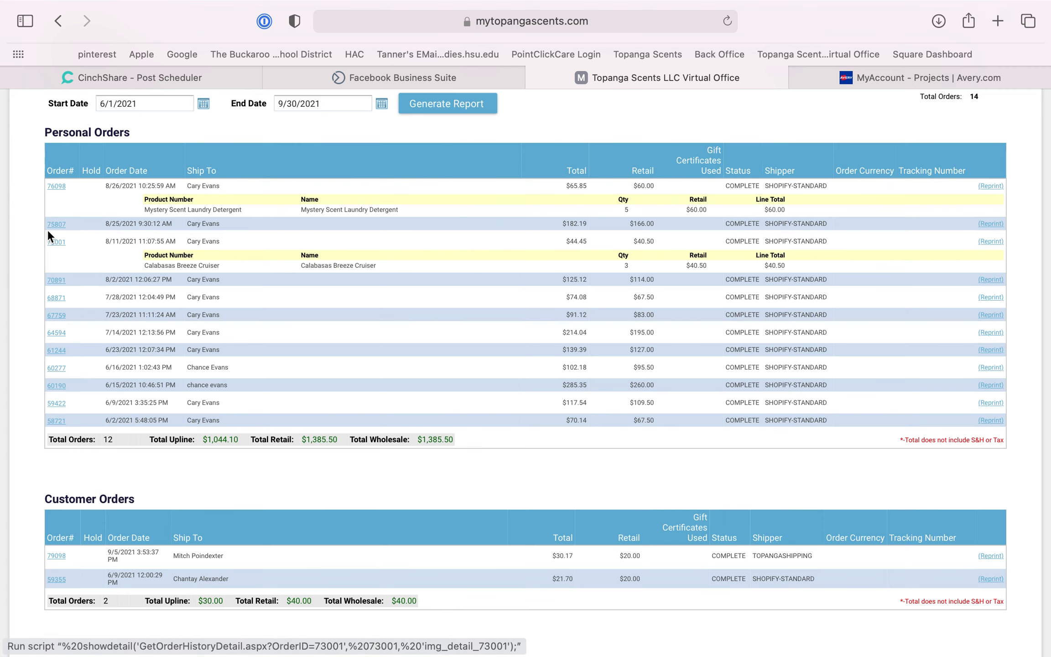
pyautogui.click(57, 224)
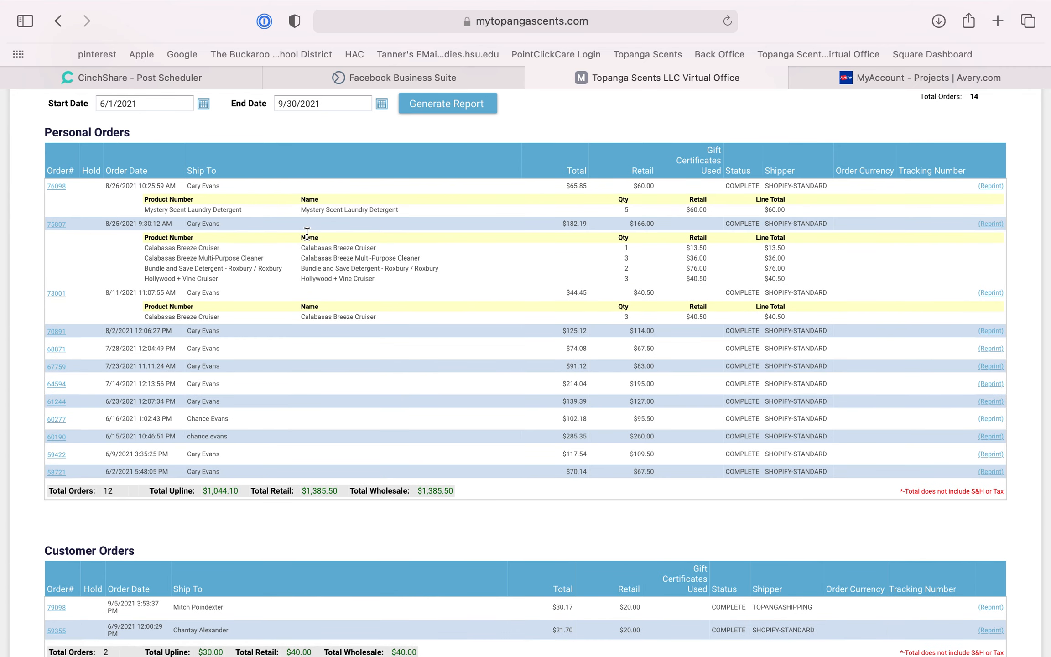
pyautogui.moveTo(375, 244)
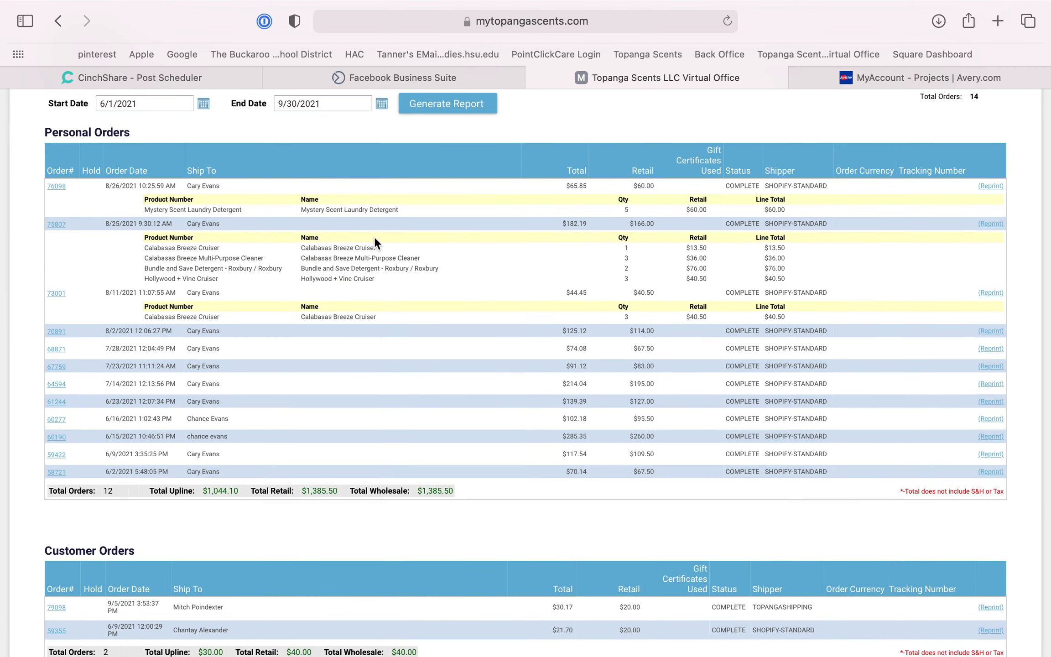
pyautogui.moveTo(420, 270)
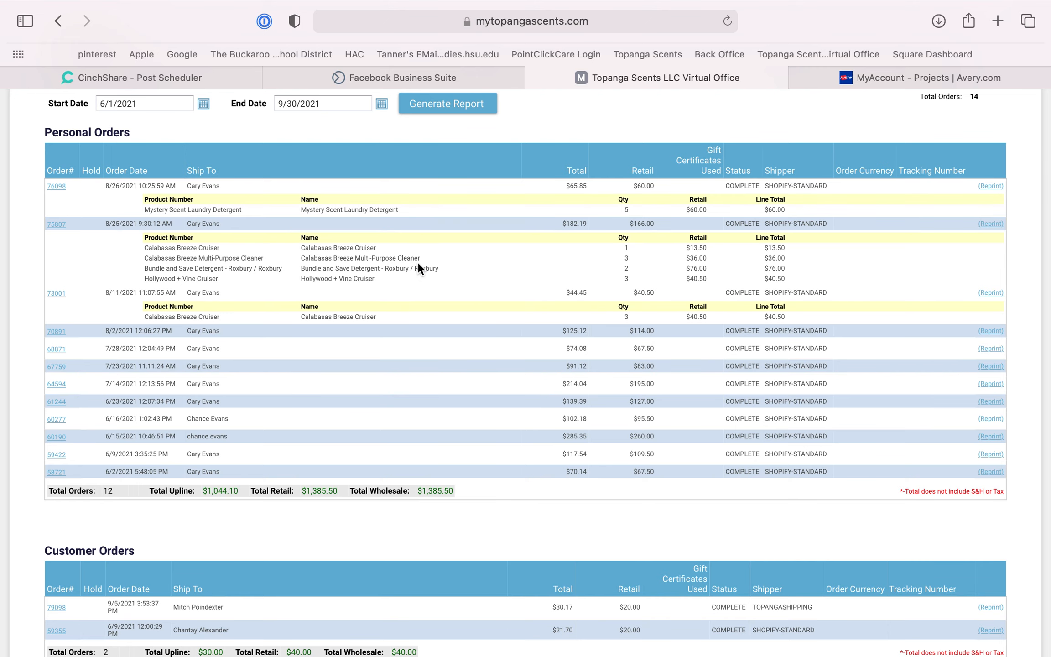
pyautogui.scroll(-3)
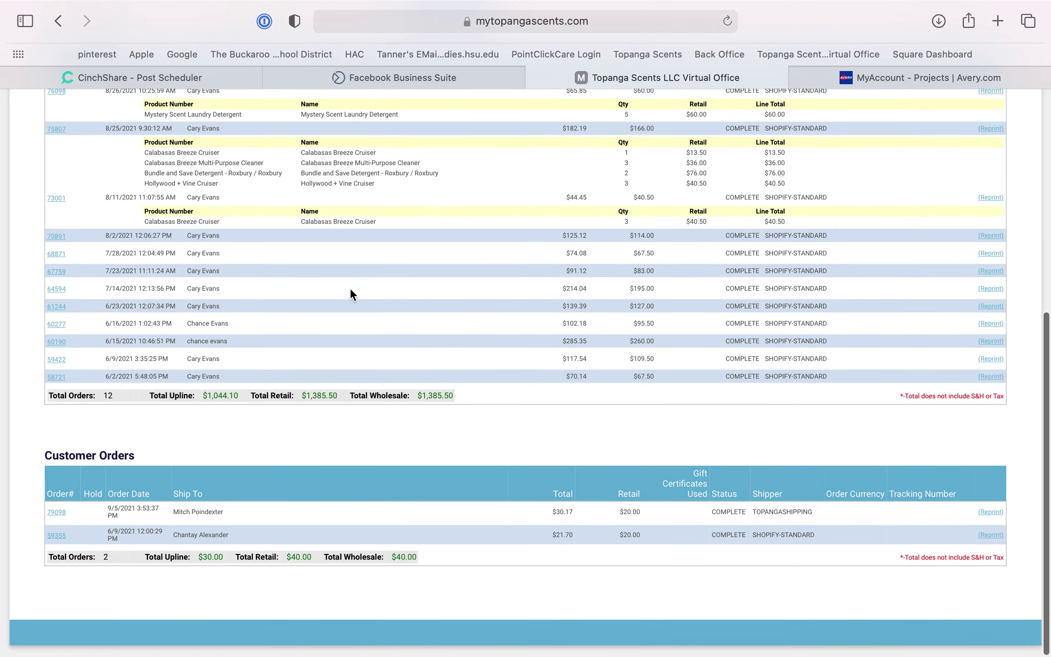
pyautogui.moveTo(56, 514)
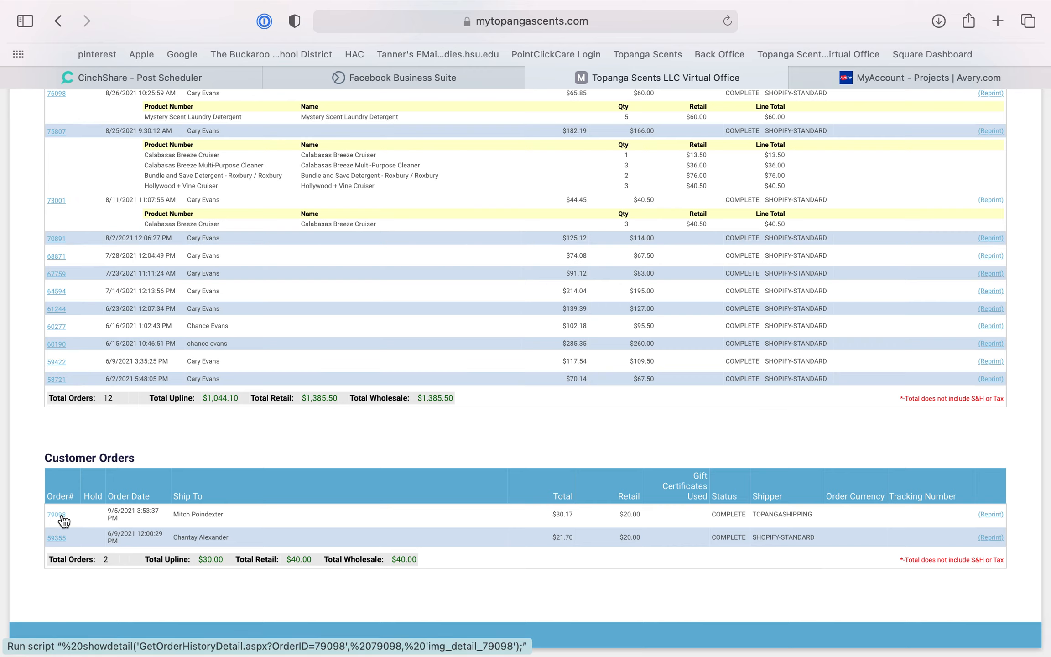
# Step: Expand customer order 79098 to show its Paradise Cove Laundry Detergent - 32 oz line
pyautogui.click(56, 515)
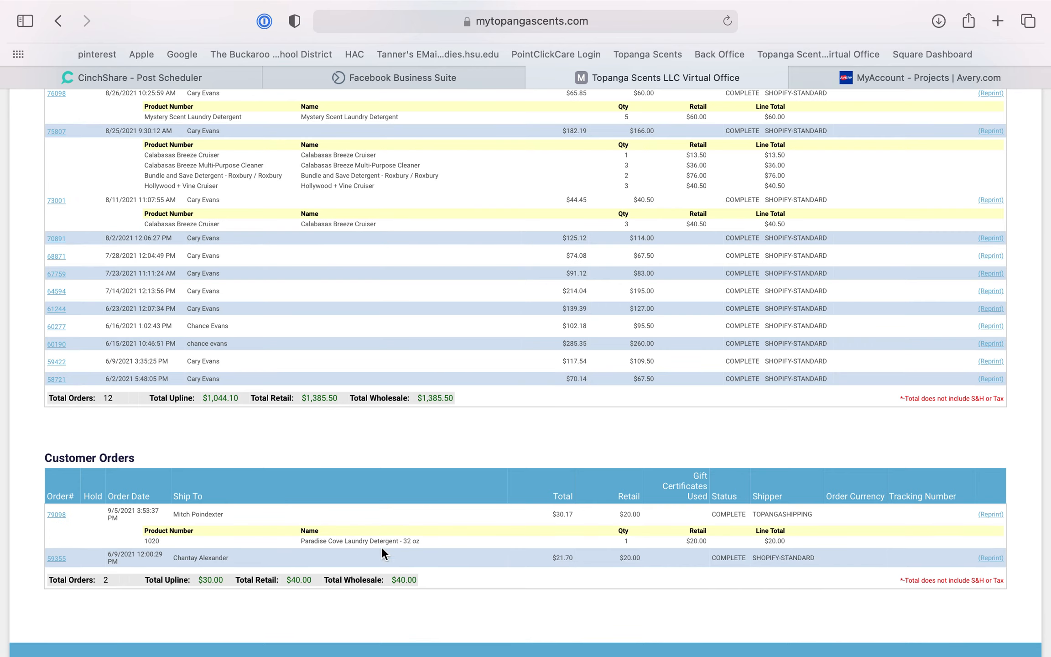
pyautogui.moveTo(430, 537)
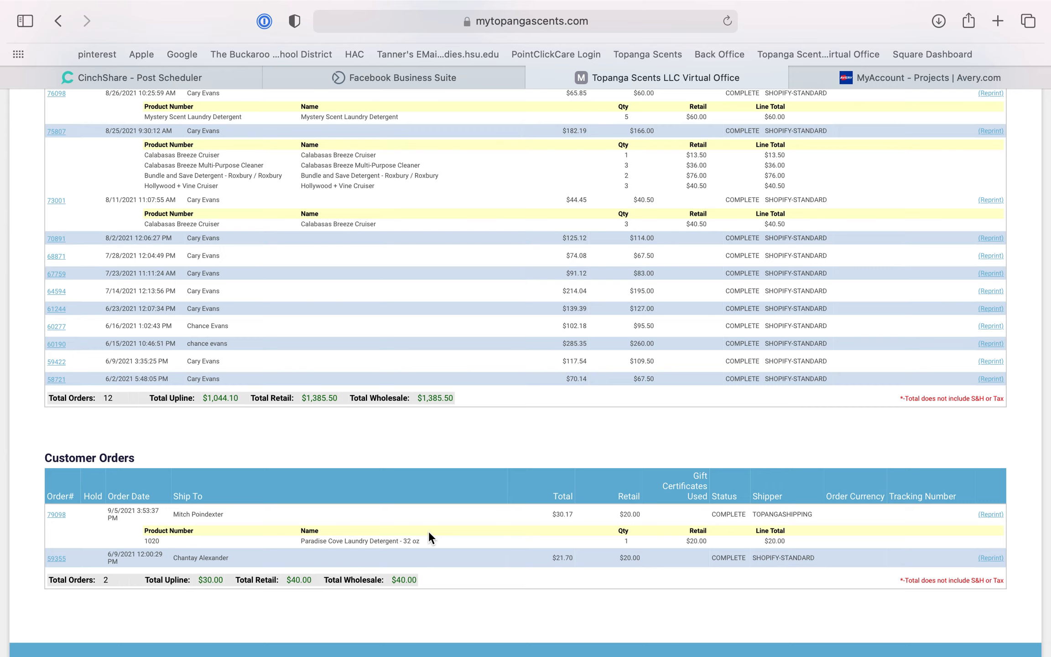
pyautogui.moveTo(427, 537)
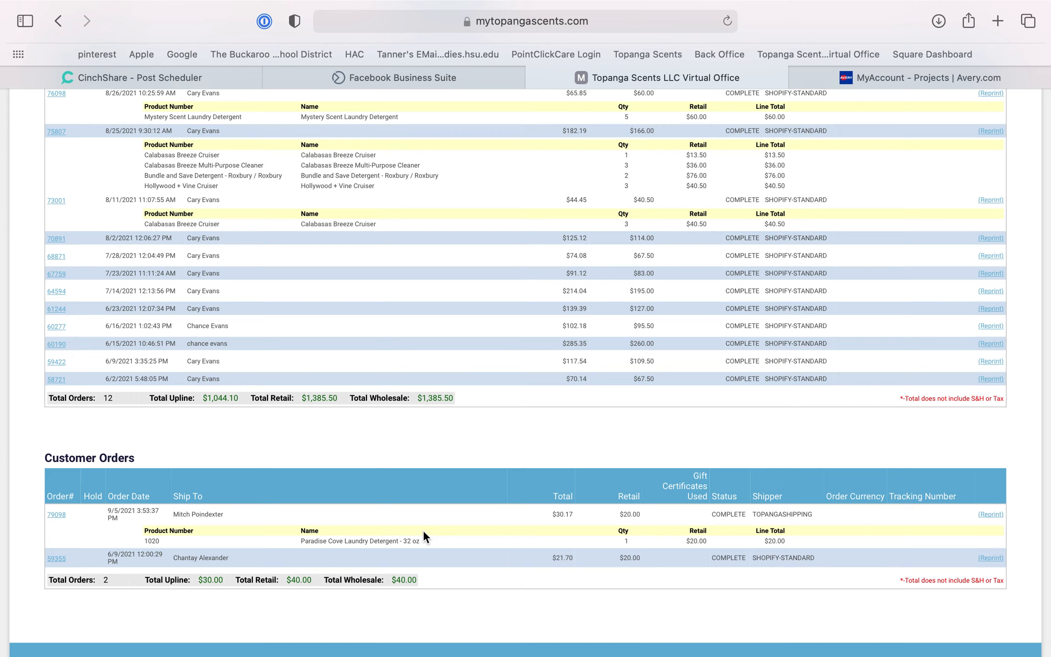
pyautogui.moveTo(241, 514)
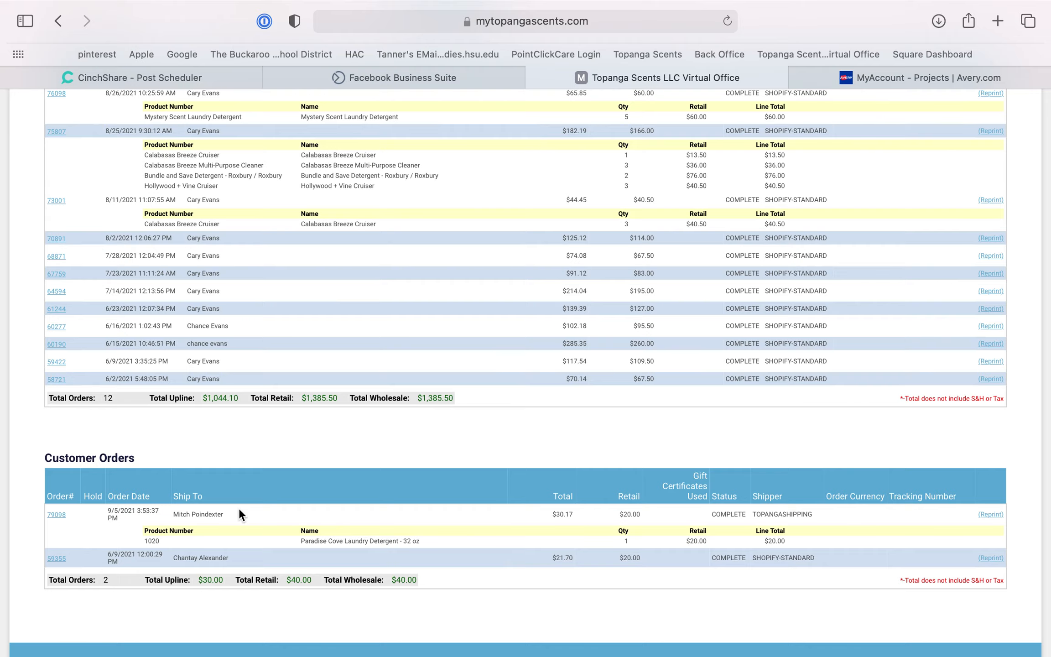
pyautogui.click(371, 205)
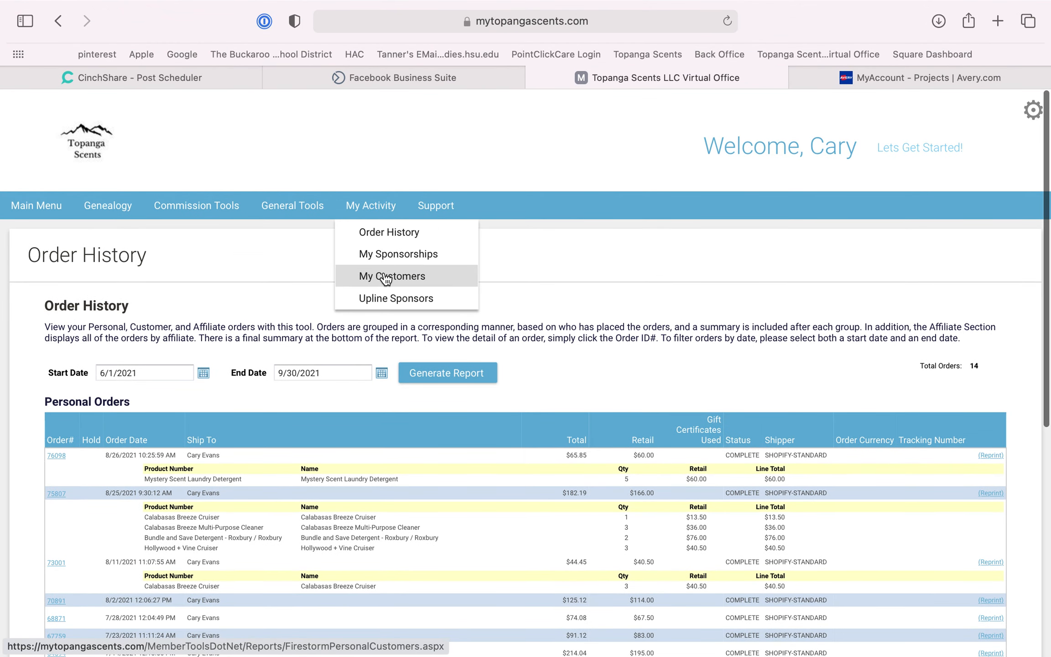
# Step: Load the Personal Customers list via My Customers, showing four active retail customers with emails
pyautogui.click(391, 275)
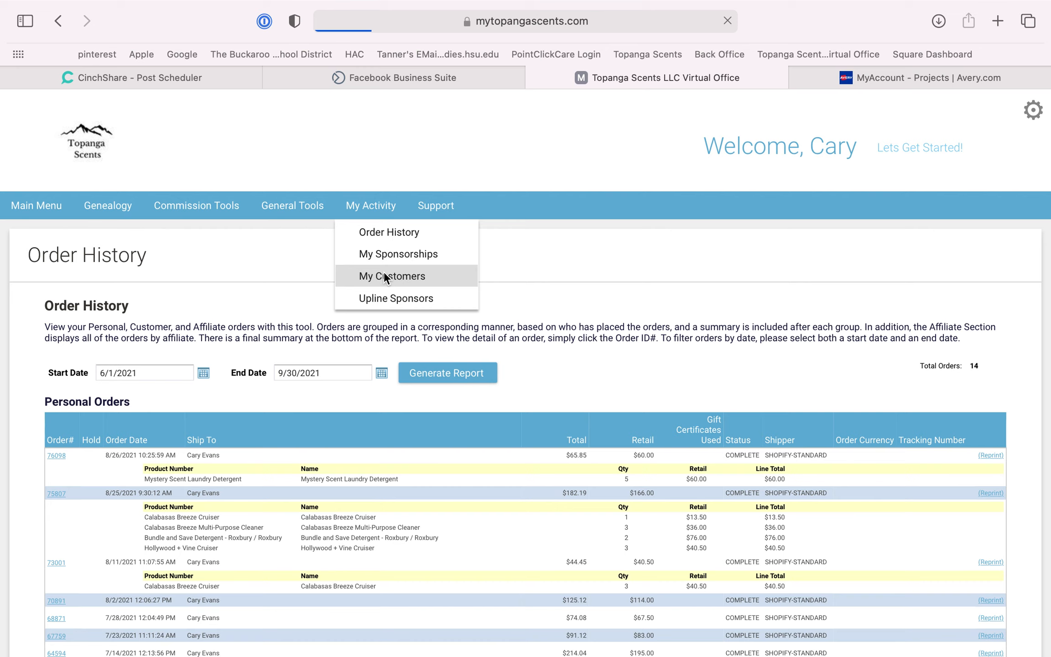
pyautogui.moveTo(431, 398)
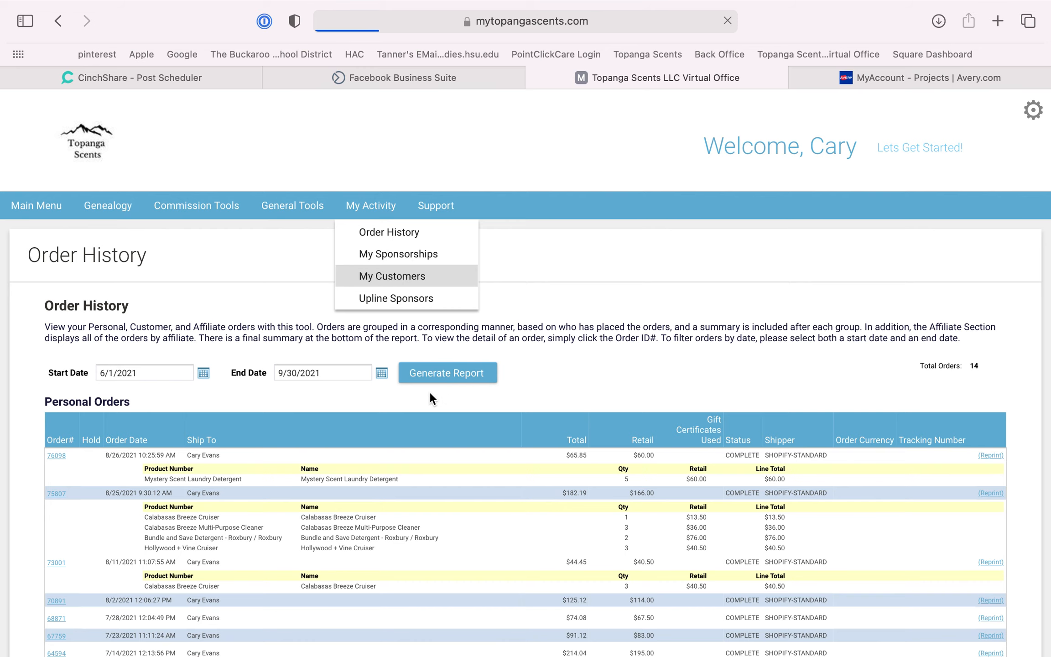
pyautogui.click(391, 275)
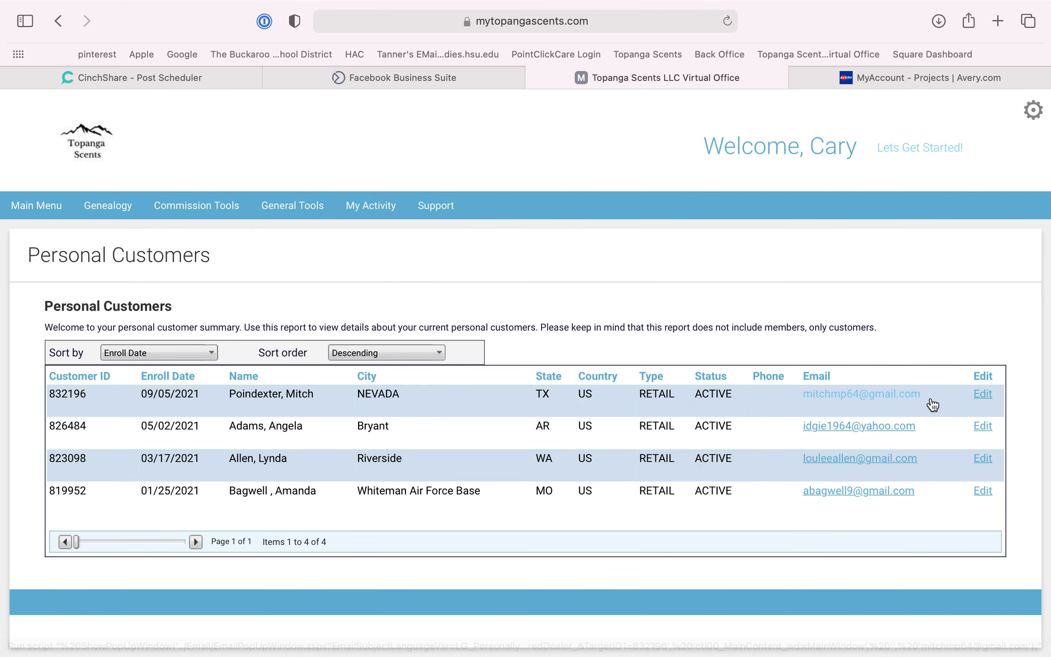
pyautogui.moveTo(835, 408)
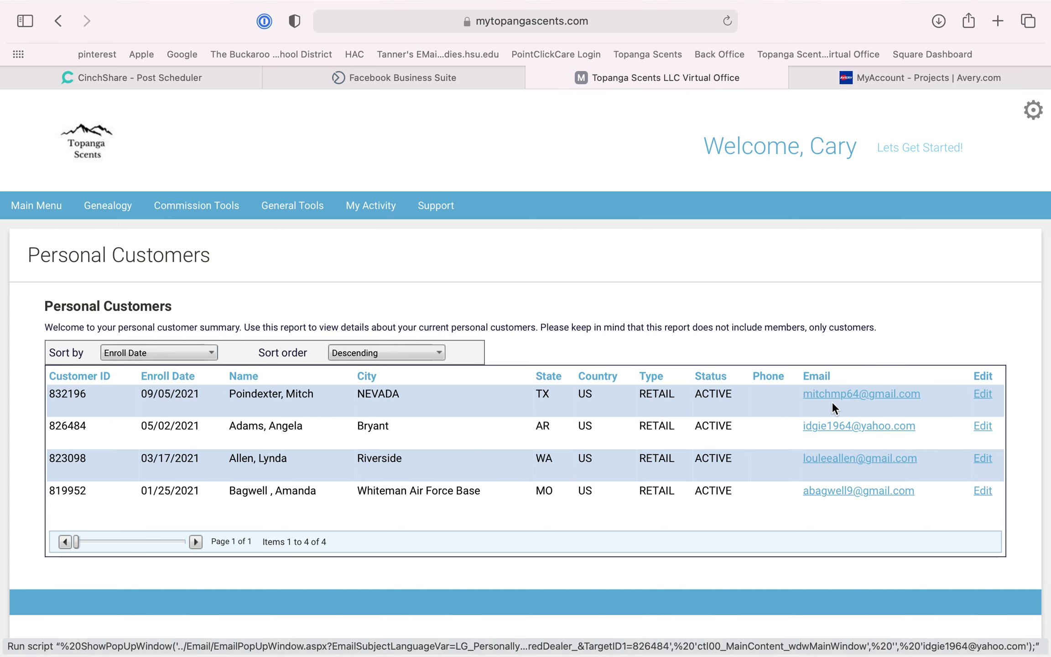
pyautogui.moveTo(565, 405)
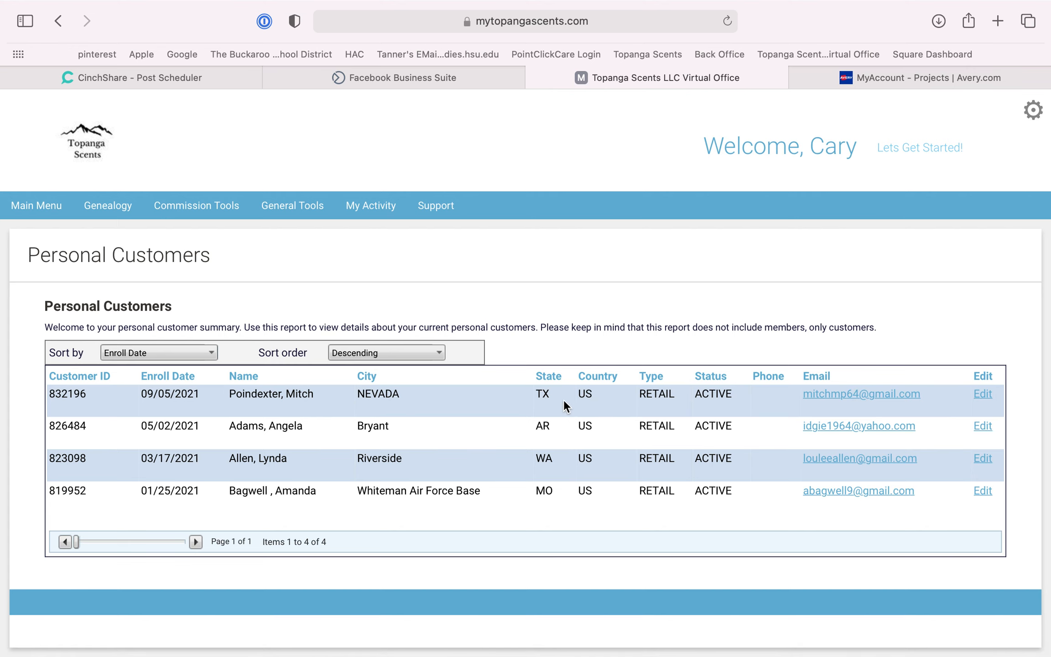
pyautogui.moveTo(356, 260)
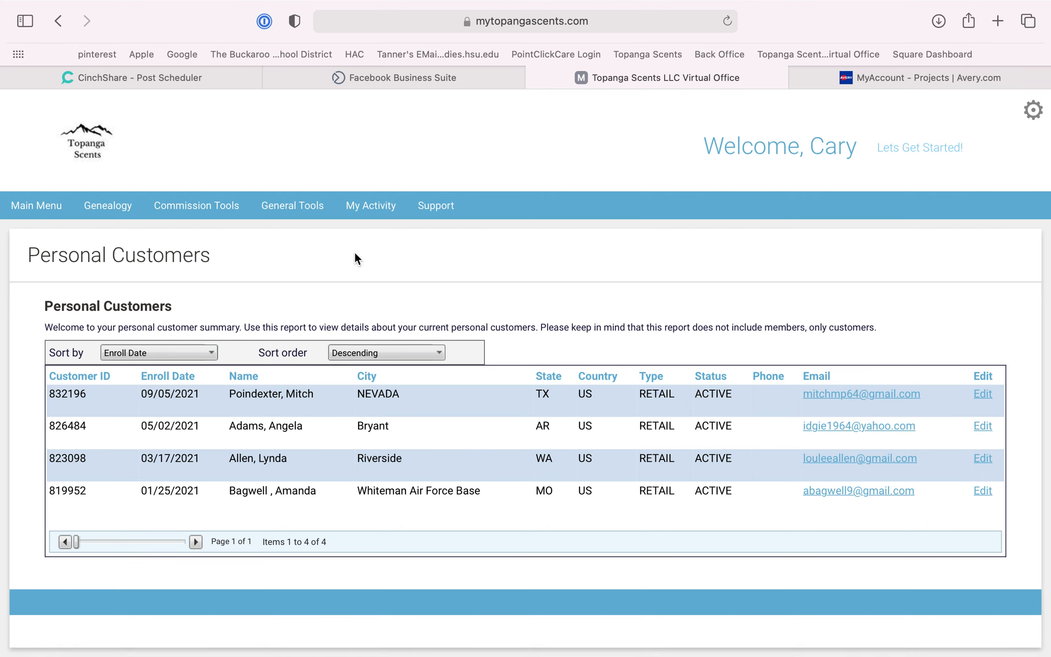
pyautogui.moveTo(400, 275)
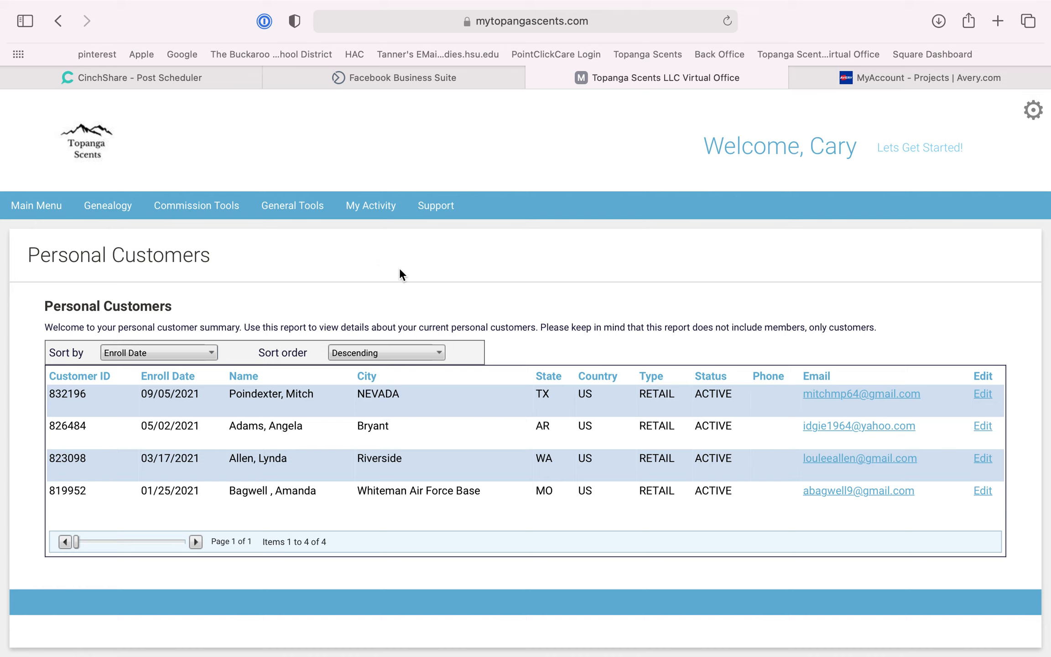
pyautogui.moveTo(366, 293)
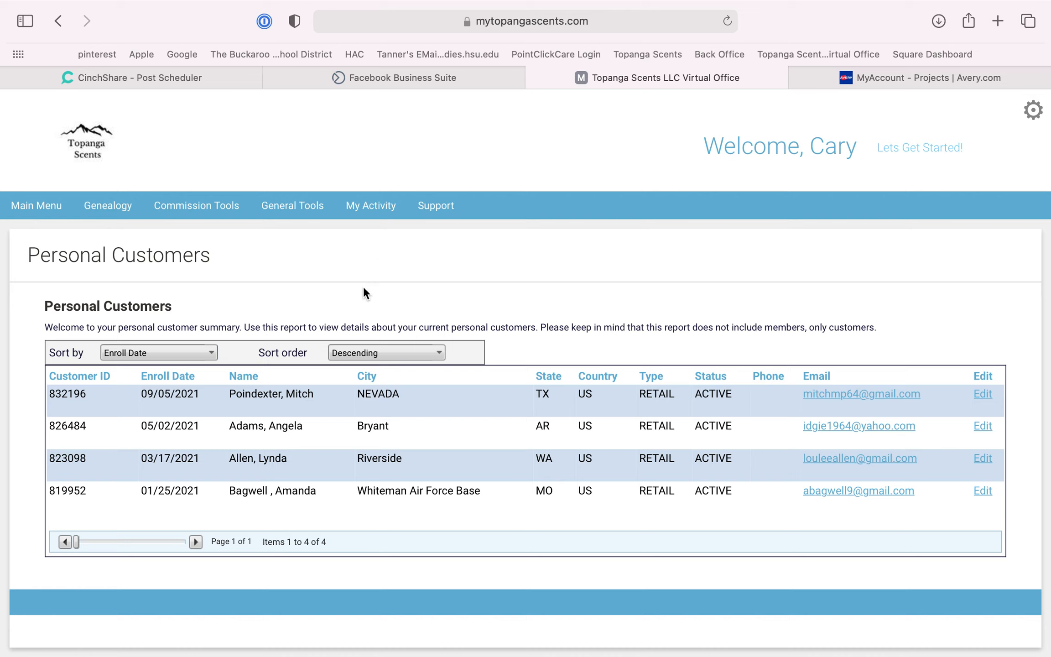
pyautogui.moveTo(378, 281)
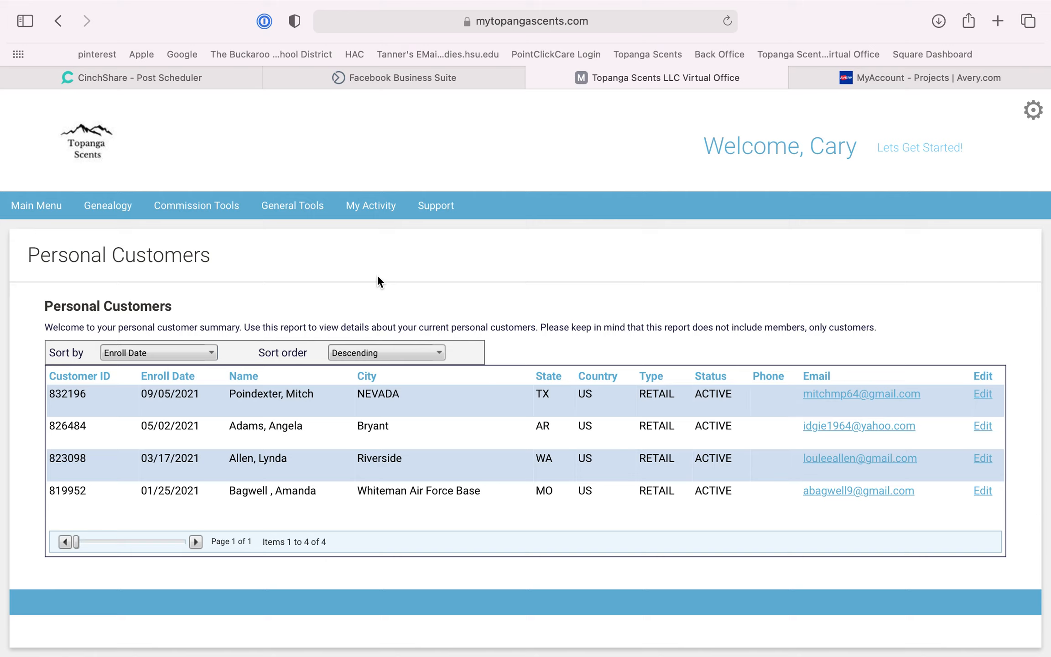